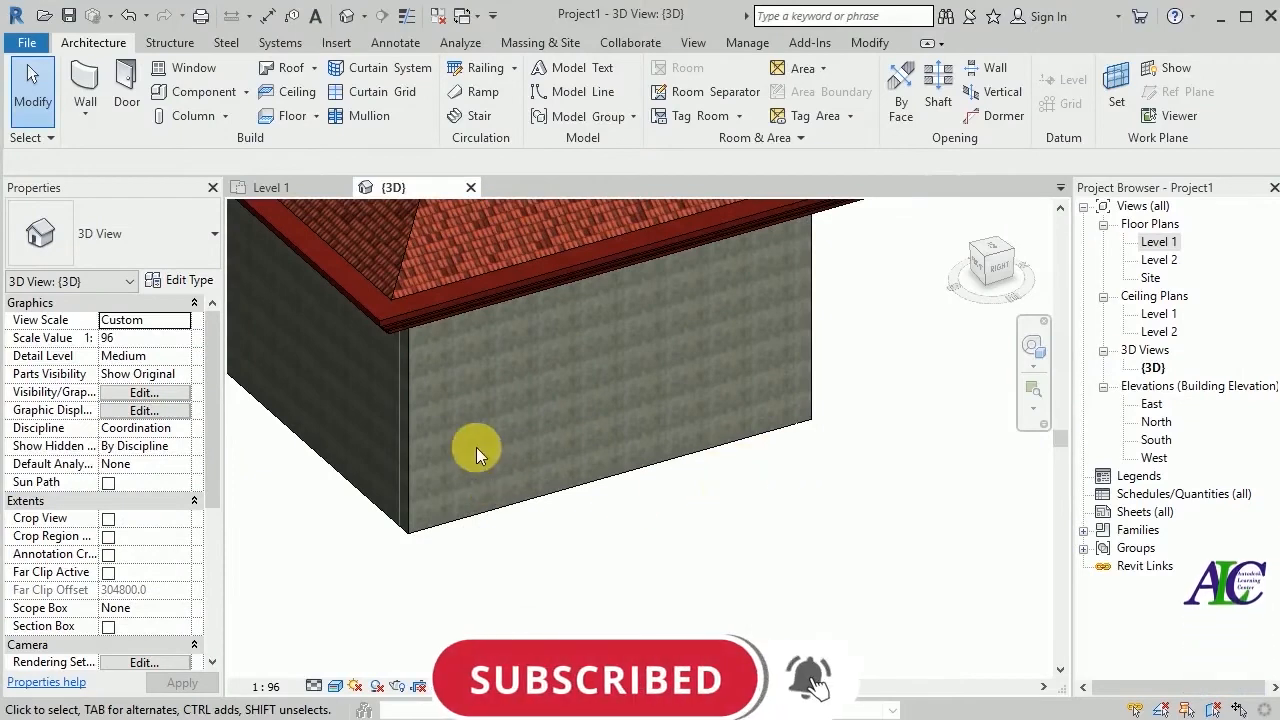
Orbit the 3D view to bring the hipped roof and wall corner into view
{"action": "left_click_drag", "start_coordinate": [475, 450], "coordinate": [500, 475]}
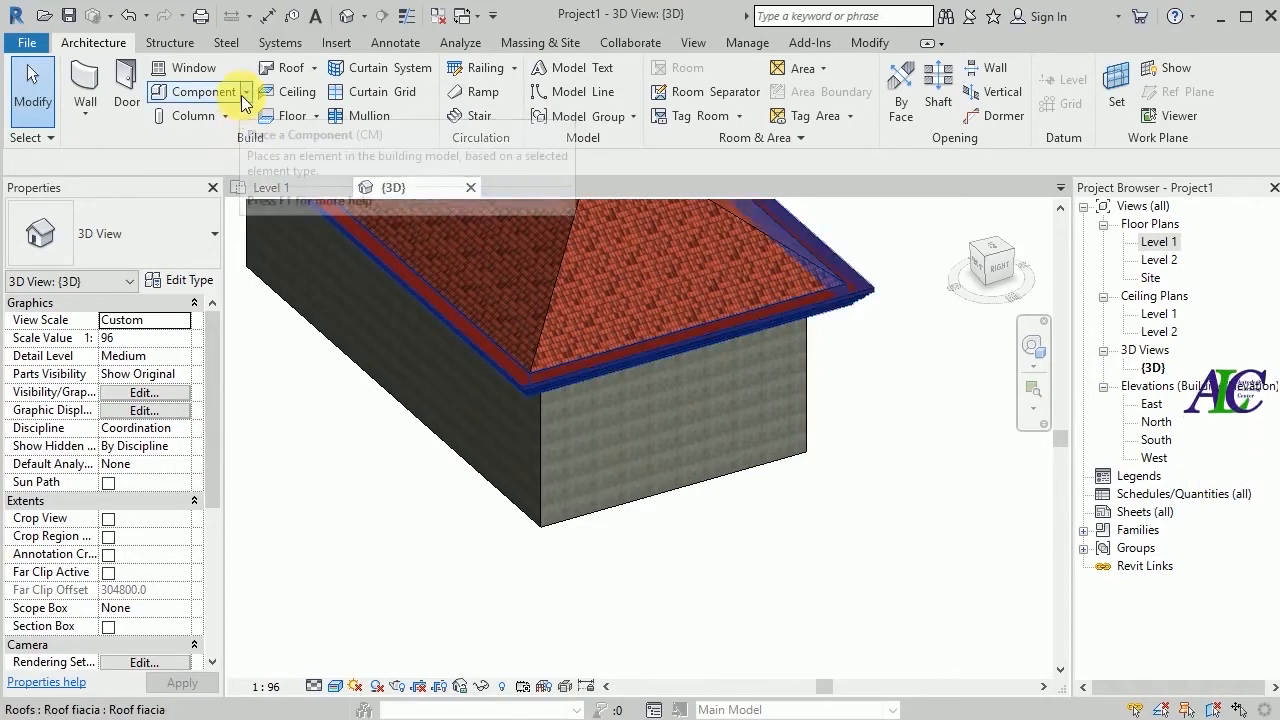
Create an in-place Walls category family named Walls 1
{"action": "left_click", "coordinate": [245, 91]}
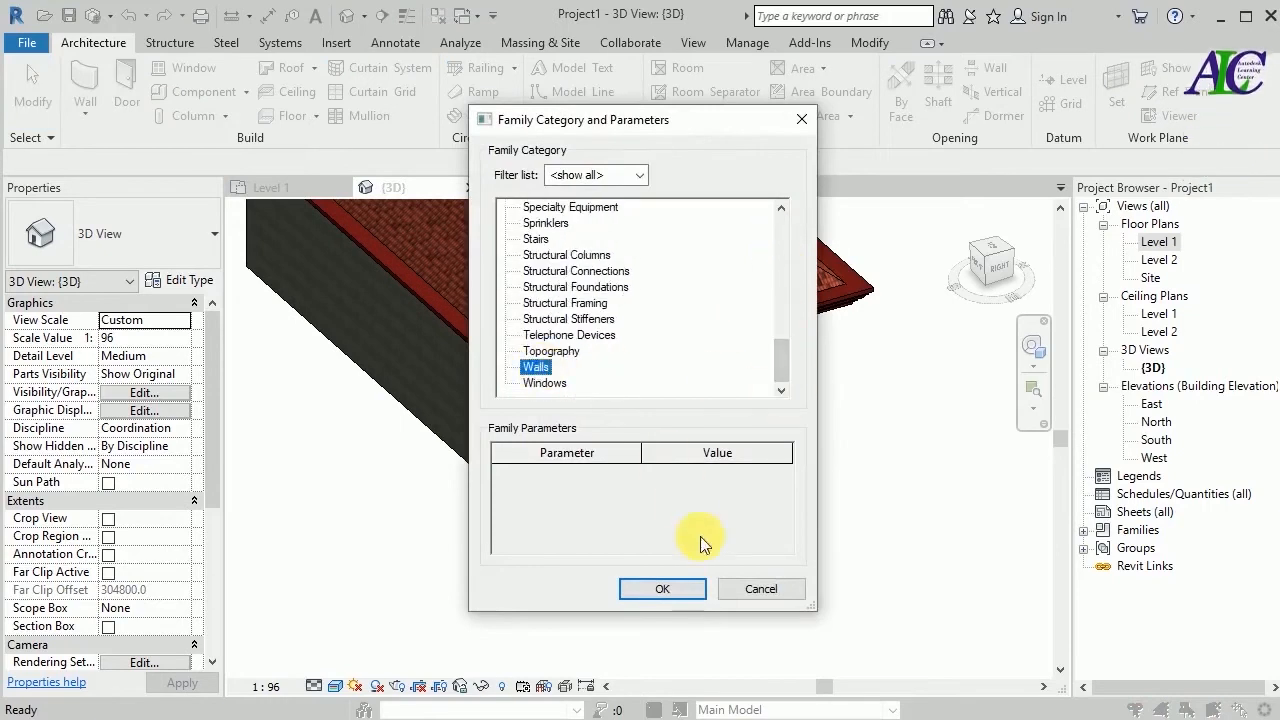
{"action": "left_click", "coordinate": [662, 588]}
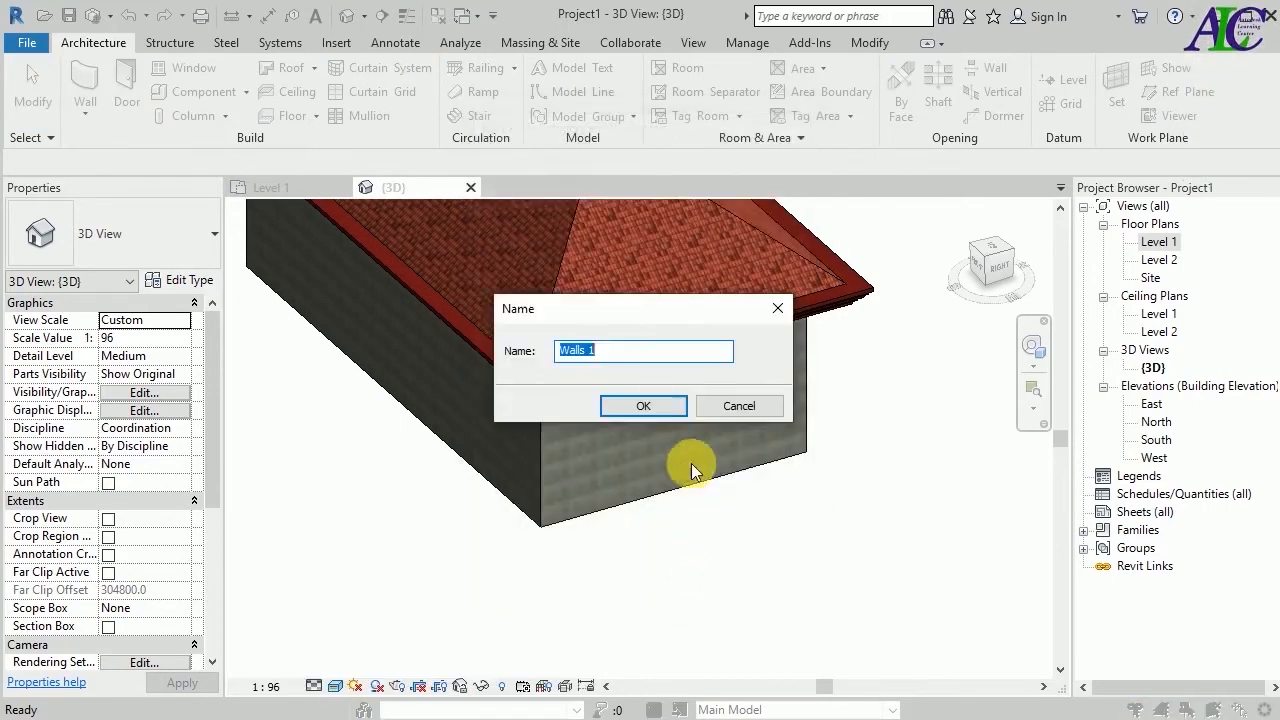
{"action": "left_click", "coordinate": [643, 406]}
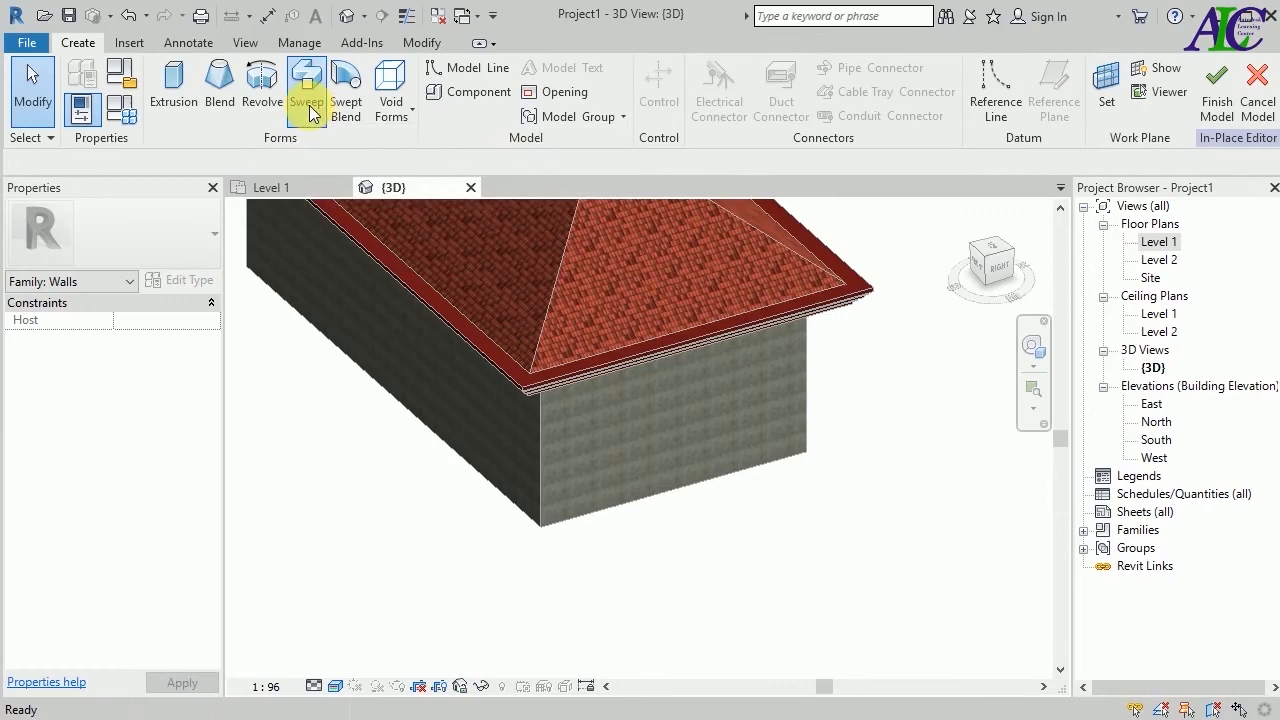
Start a sweep form and switch to picking existing edges for its path
{"action": "left_click", "coordinate": [306, 90]}
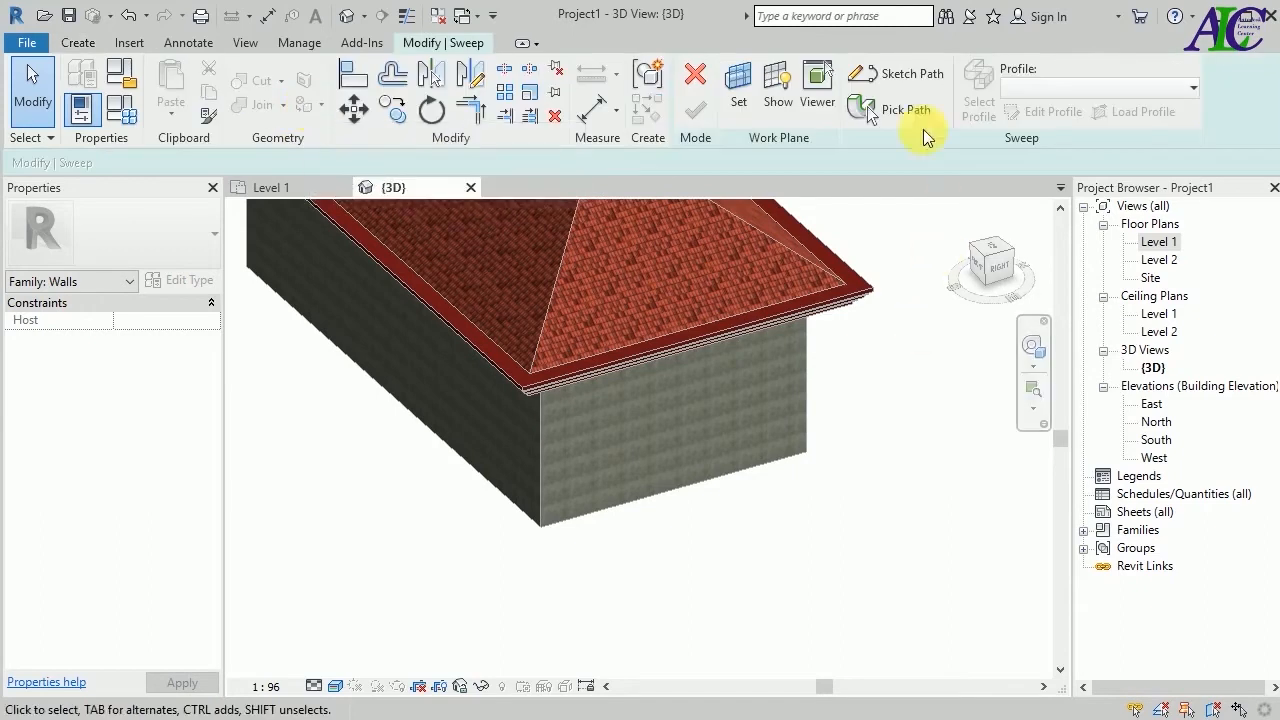
{"action": "mouse_move", "coordinate": [905, 110]}
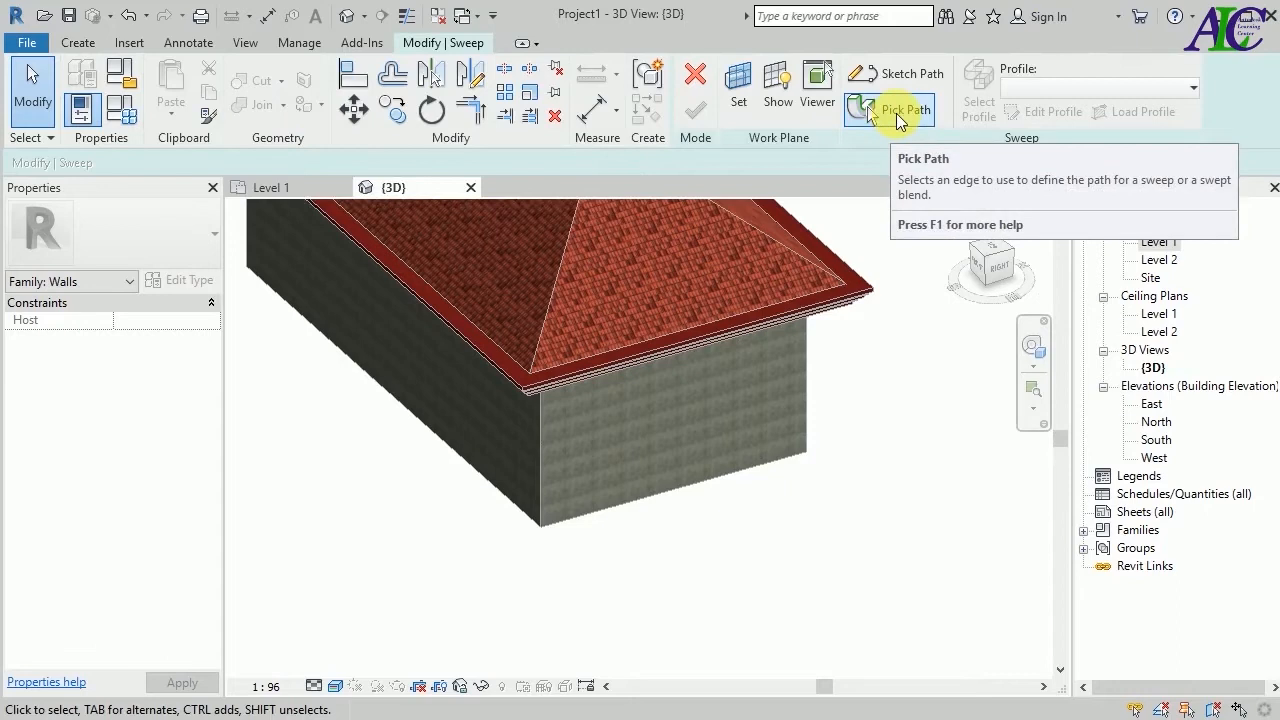
{"action": "left_click", "coordinate": [890, 110]}
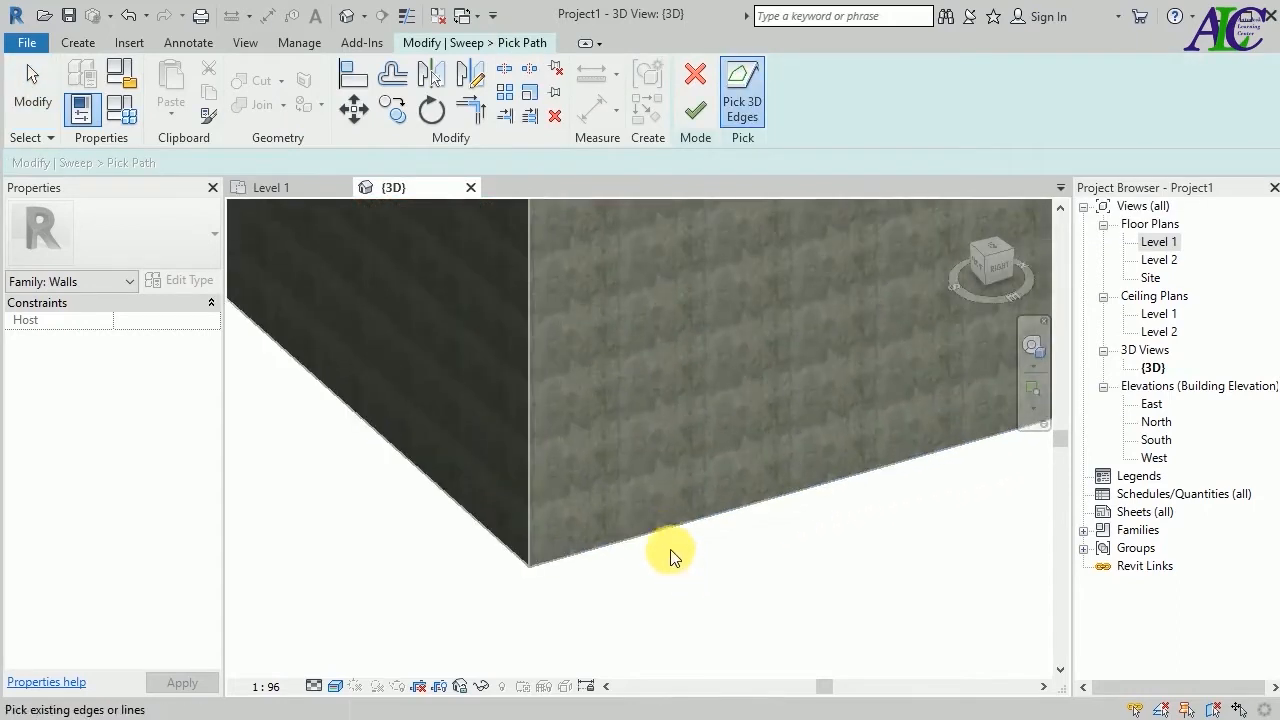
Pick the wall's bottom edge as the sweep path and finish the path
{"action": "left_click", "coordinate": [670, 555]}
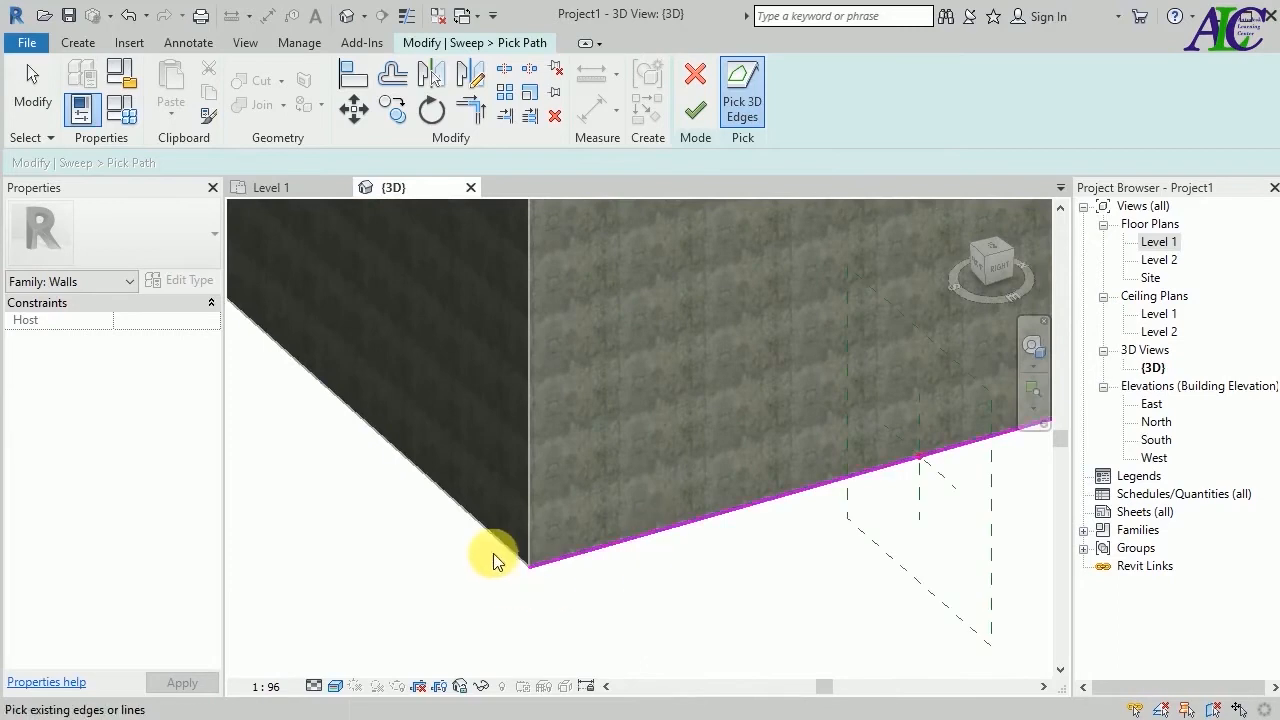
{"action": "mouse_move", "coordinate": [520, 568]}
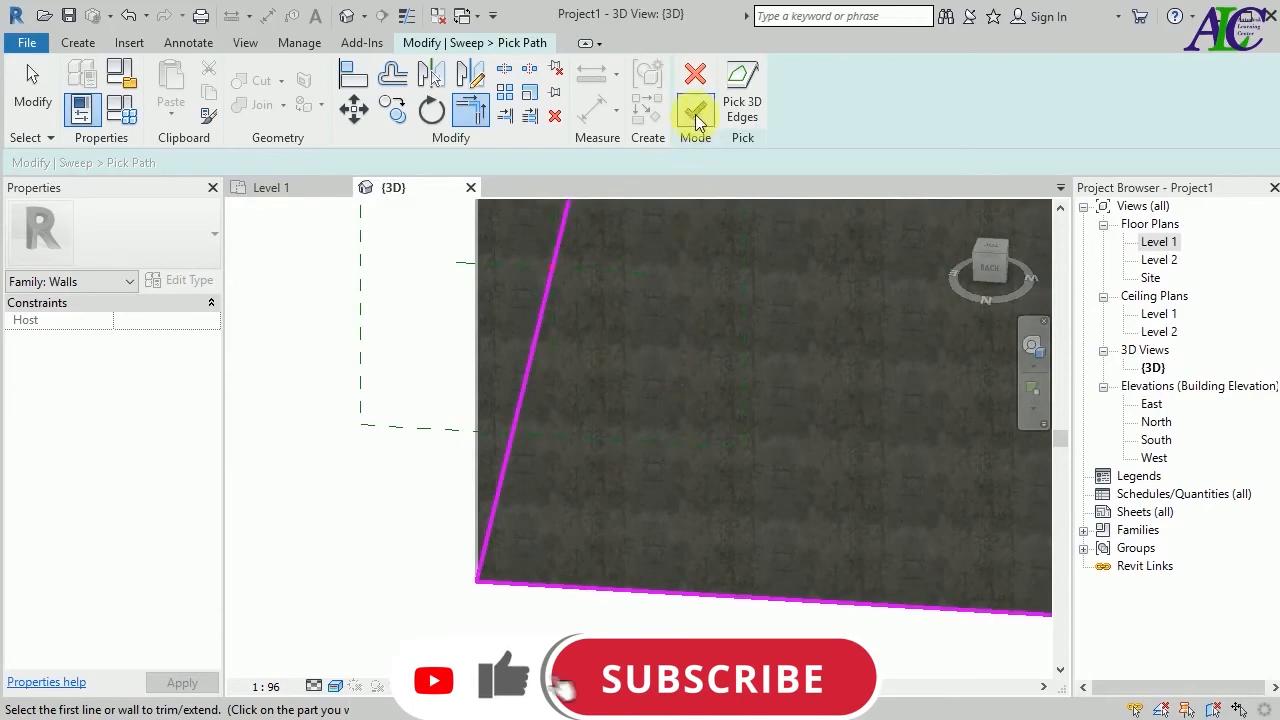
{"action": "left_click", "coordinate": [694, 105]}
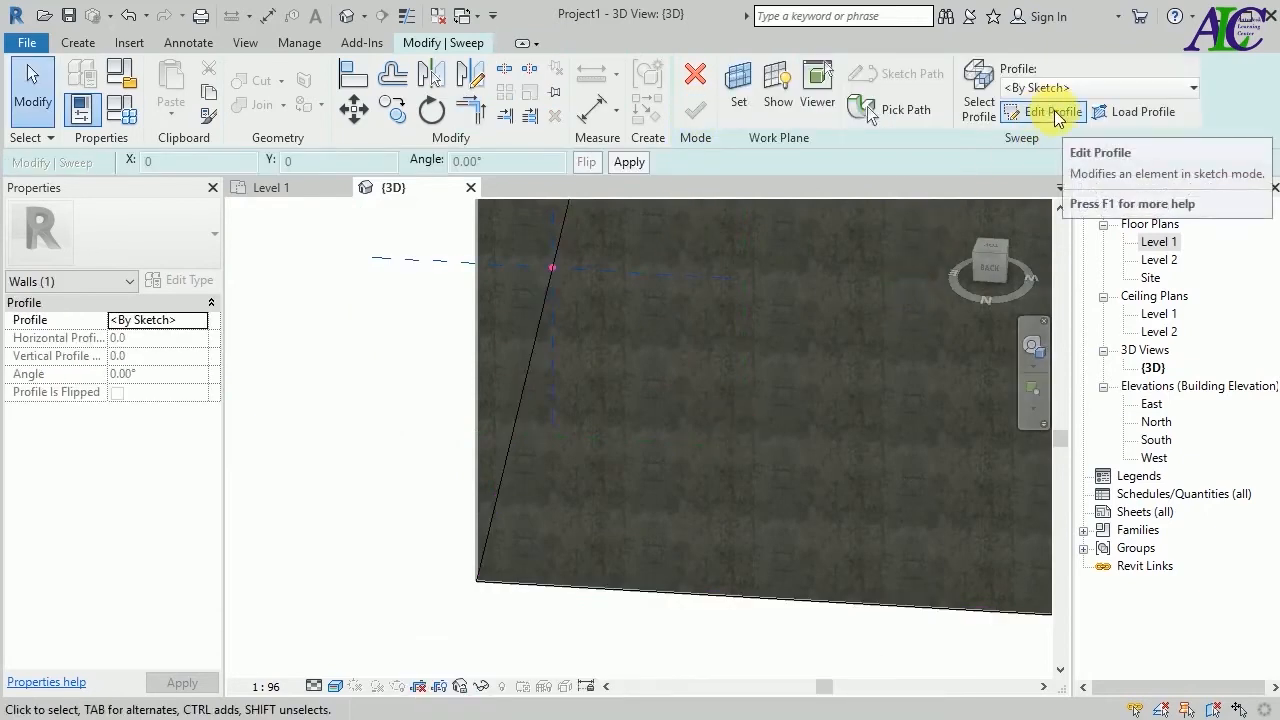
Enter profile editing for the sweep at the wall base
{"action": "left_click", "coordinate": [1043, 111]}
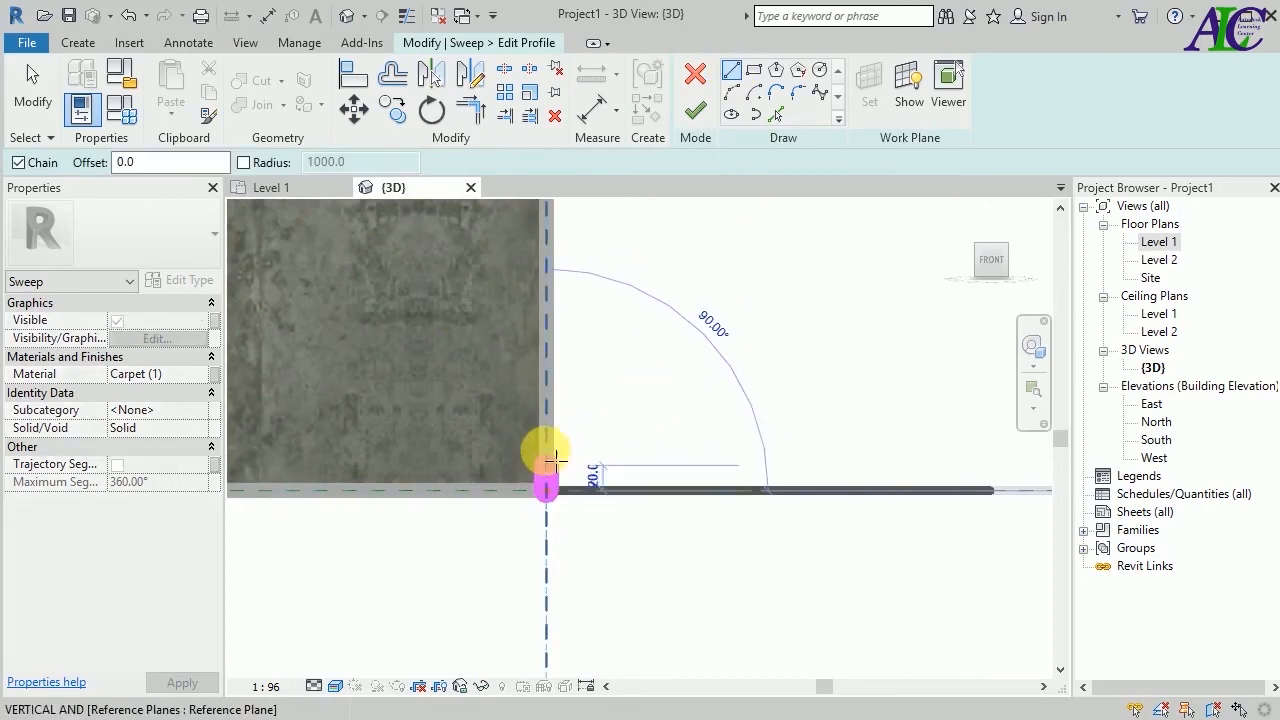
Sketch a closed skirting profile with a vertical wall edge and a sloped top edge
{"action": "left_click_drag", "start_coordinate": [547, 470], "coordinate": [547, 400]}
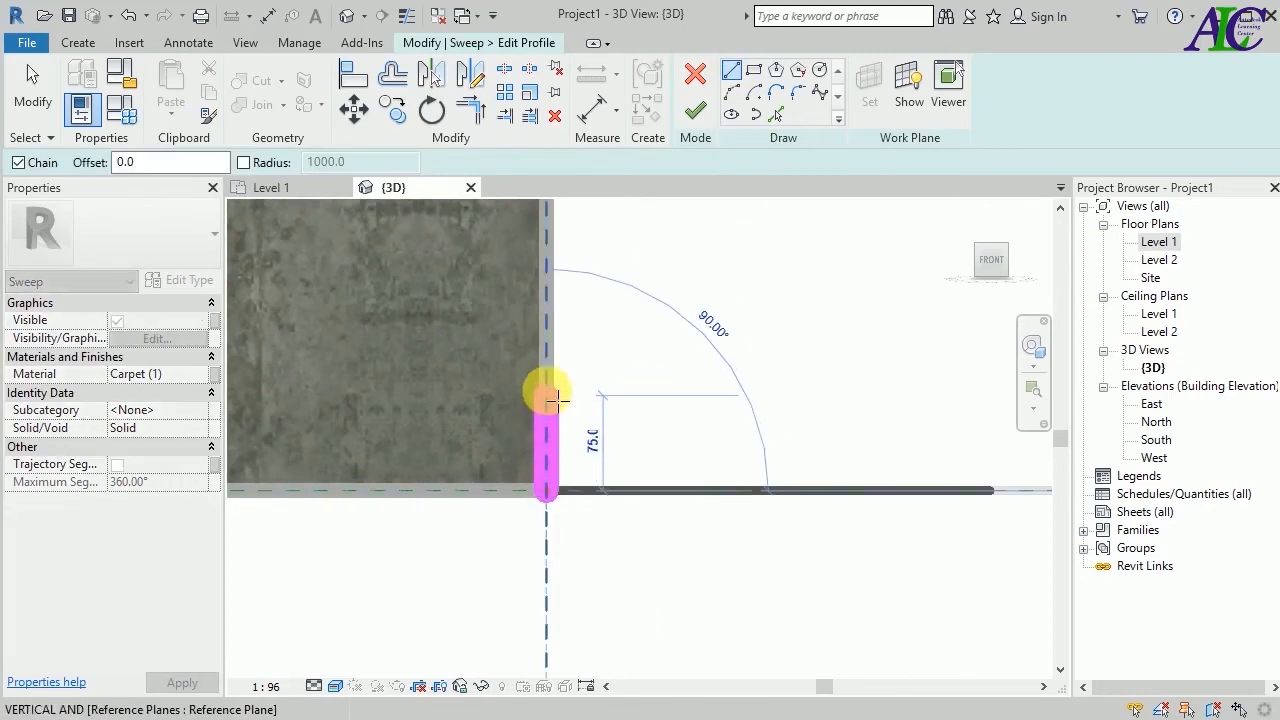
{"action": "left_click_drag", "start_coordinate": [548, 400], "coordinate": [548, 355]}
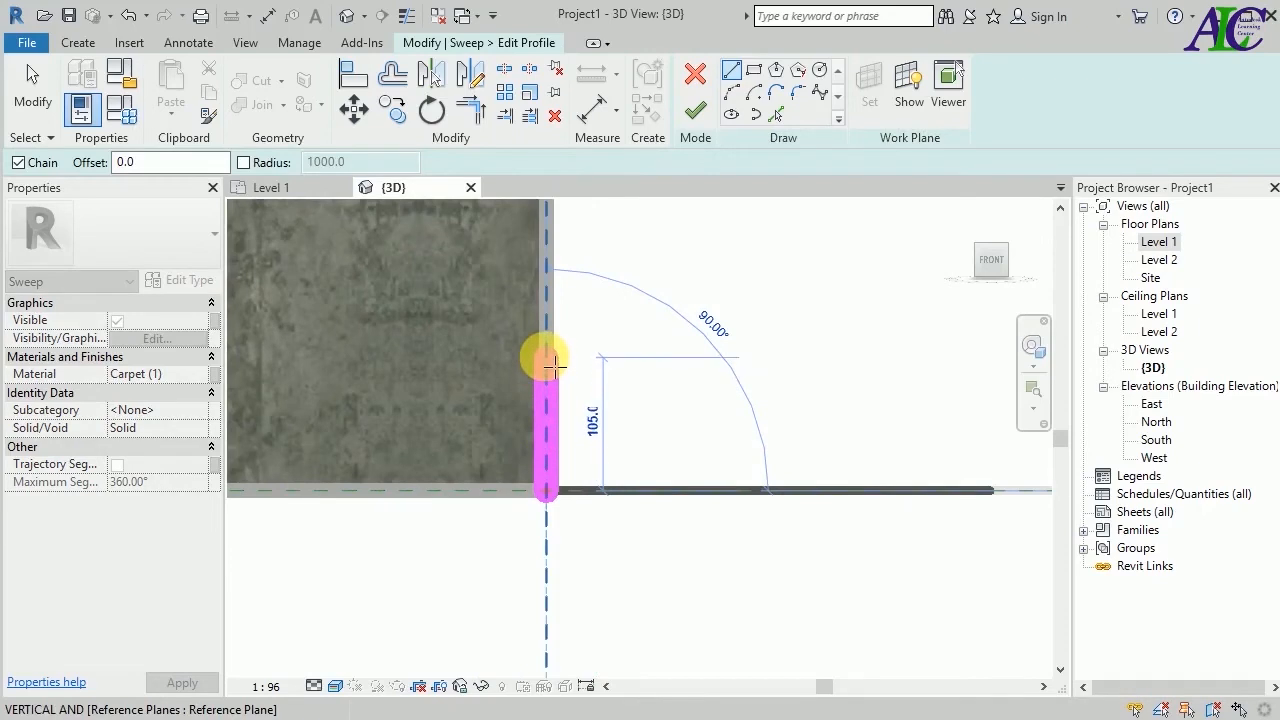
{"action": "mouse_move", "coordinate": [552, 370]}
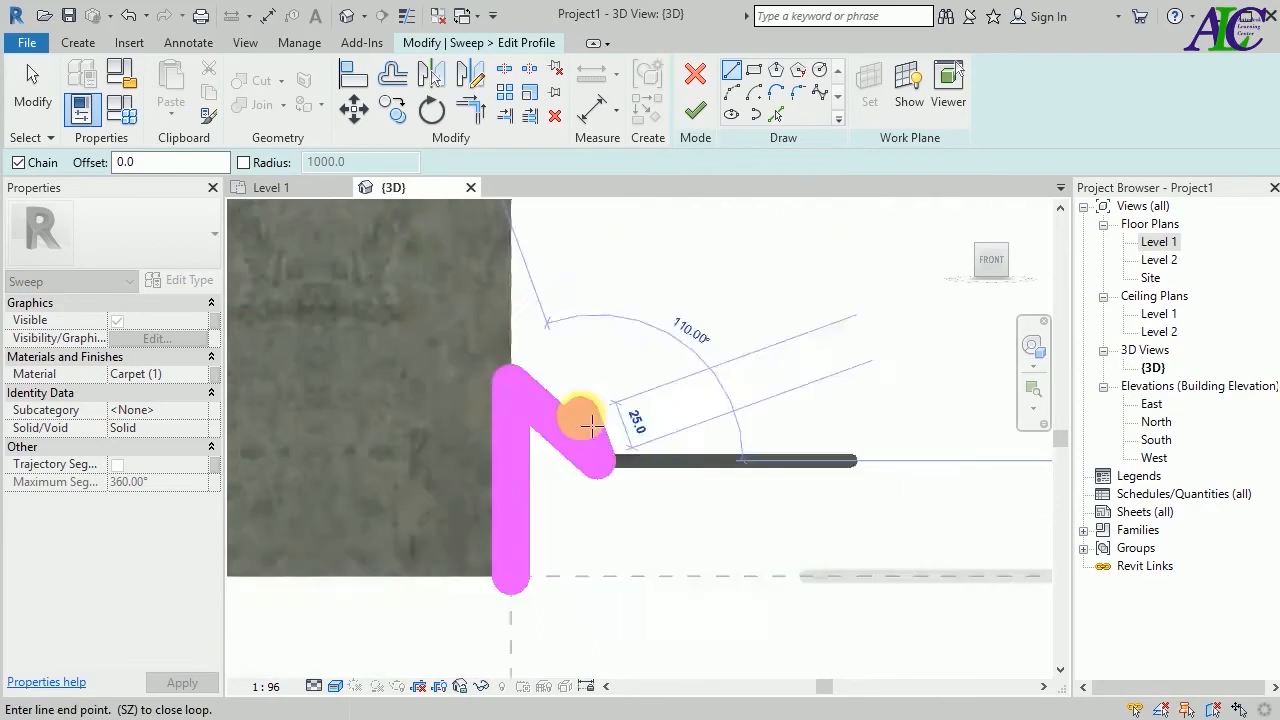
{"action": "left_click", "coordinate": [645, 460]}
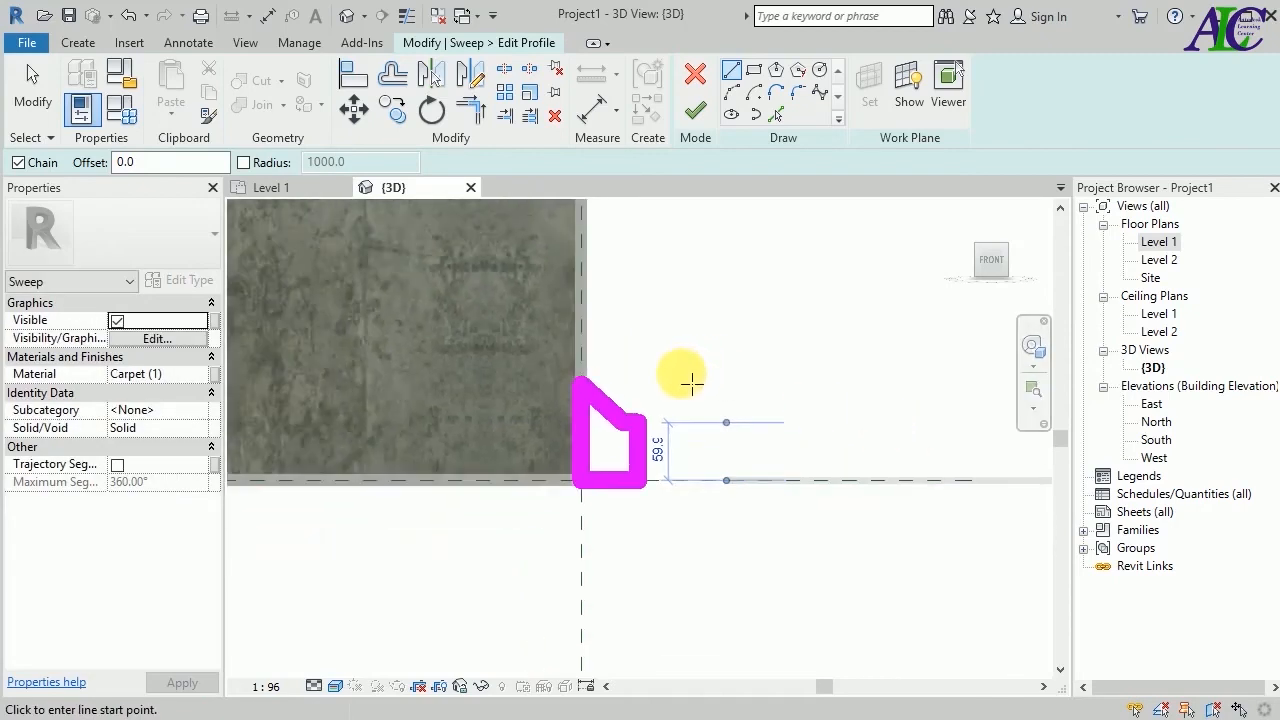
{"action": "mouse_move", "coordinate": [730, 295]}
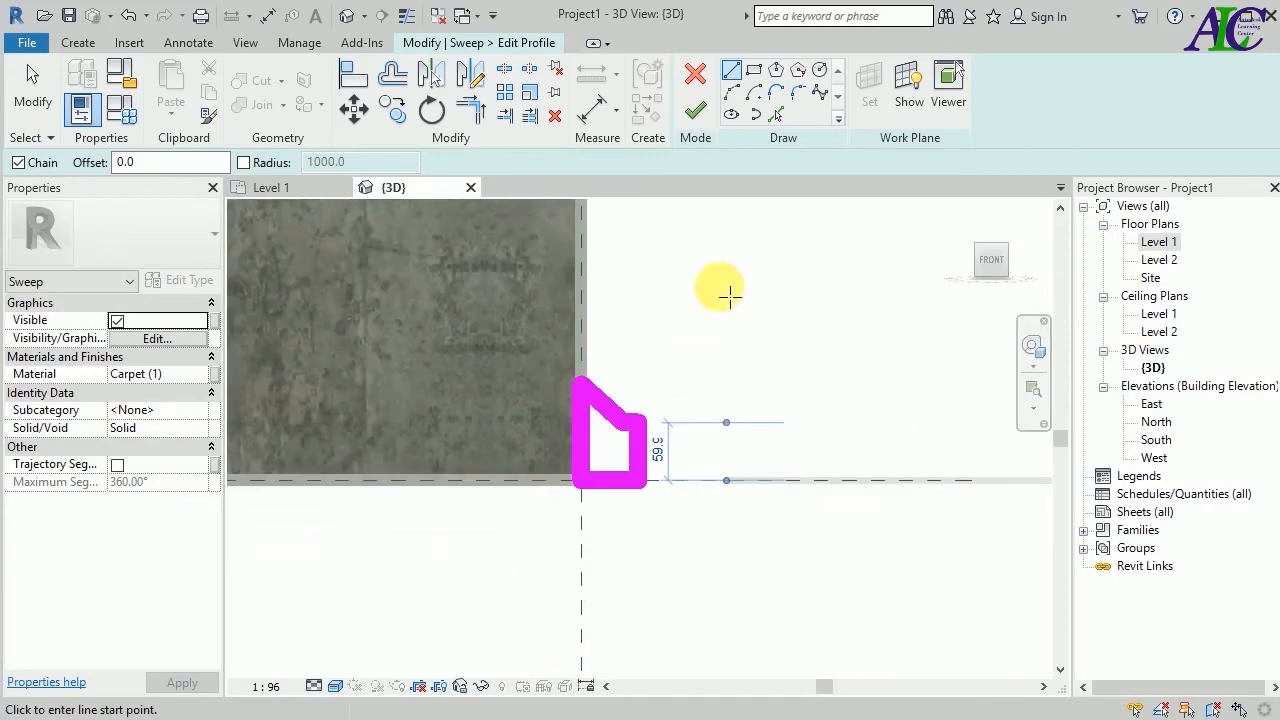
{"action": "mouse_move", "coordinate": [694, 103]}
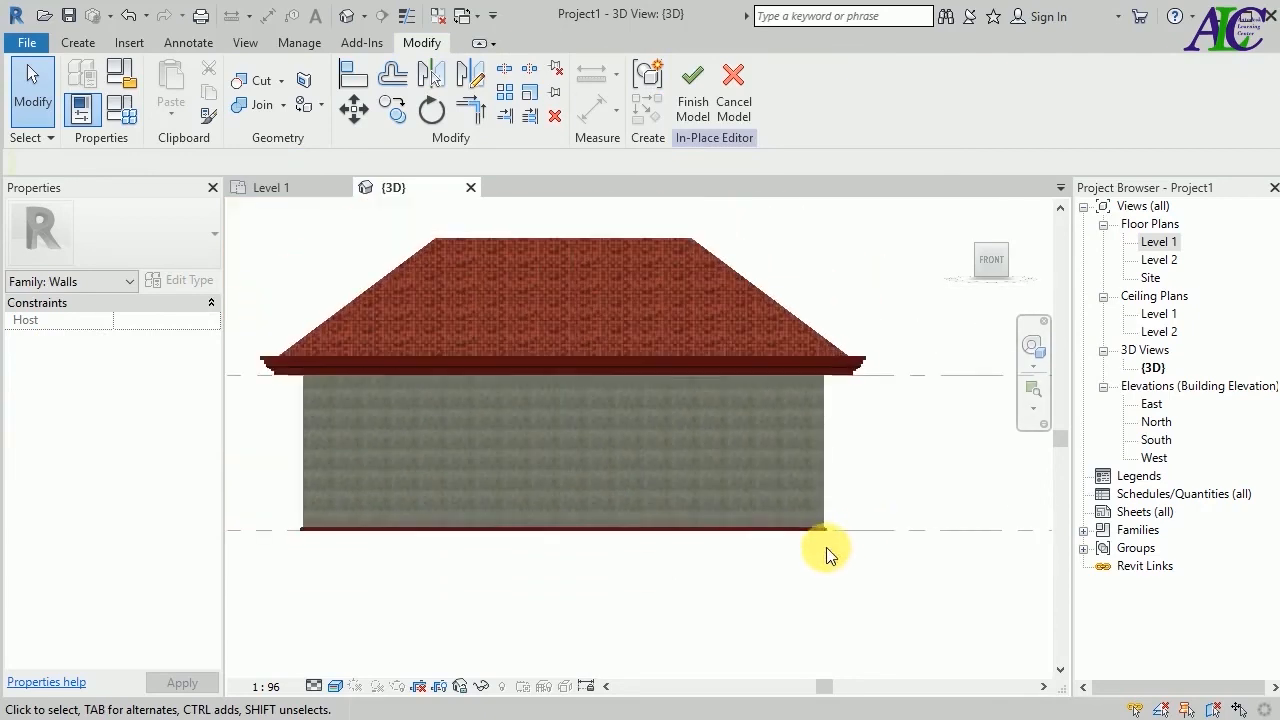
{"action": "mouse_move", "coordinate": [692, 90]}
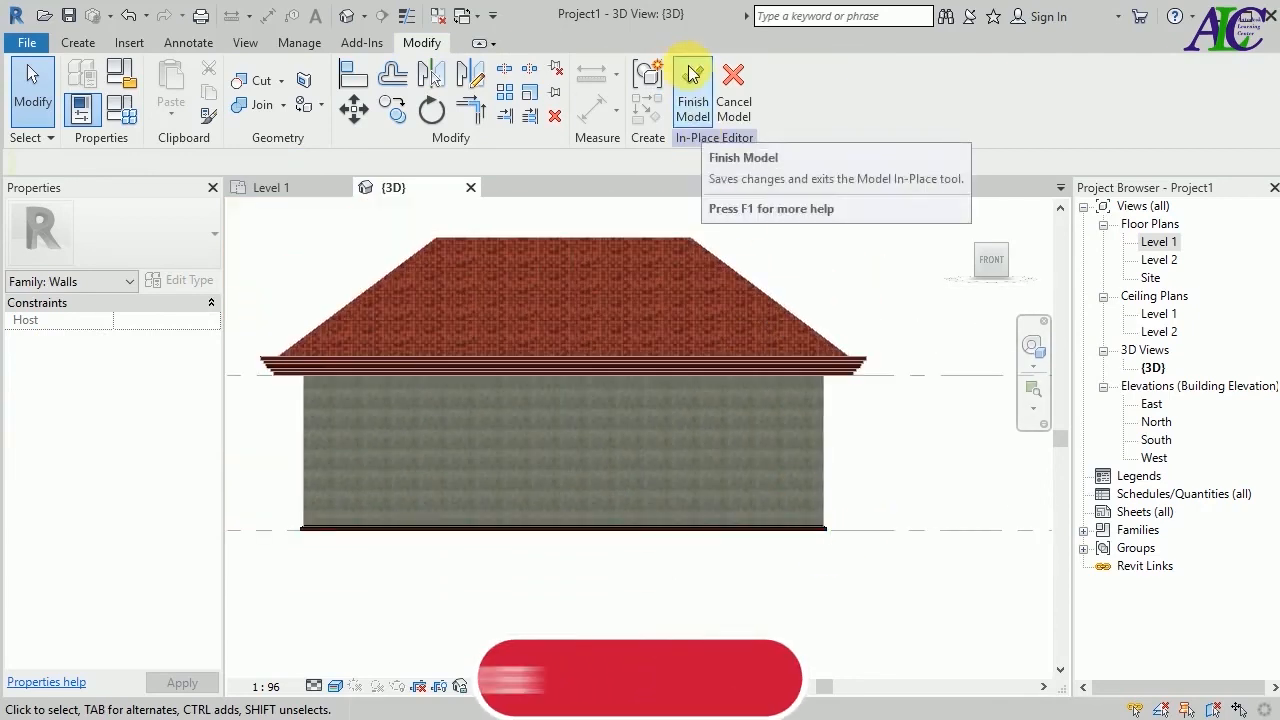